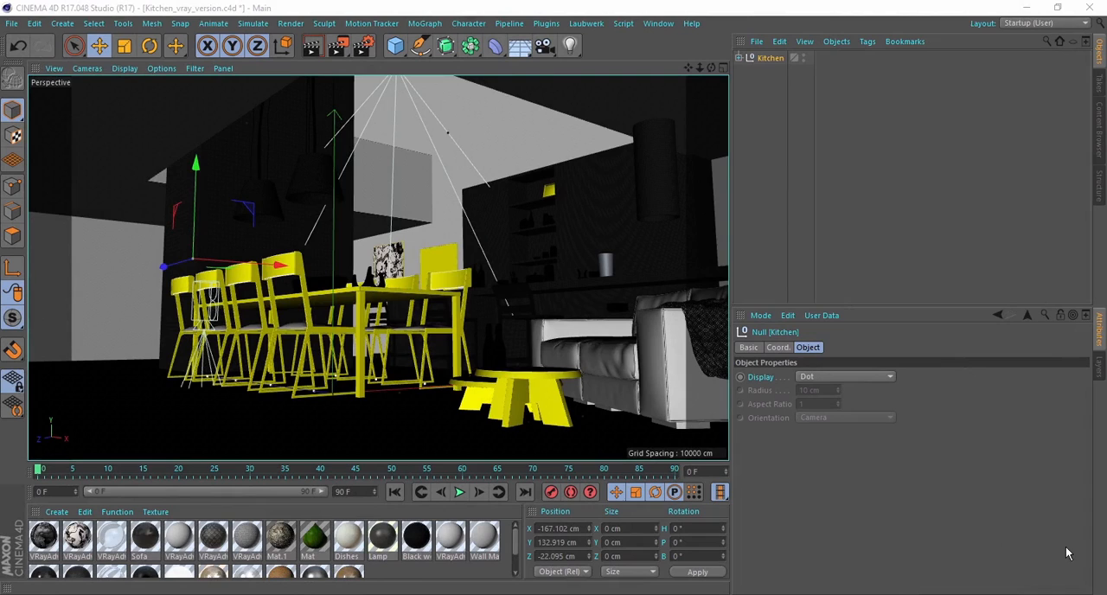
mouse_move(556, 469)
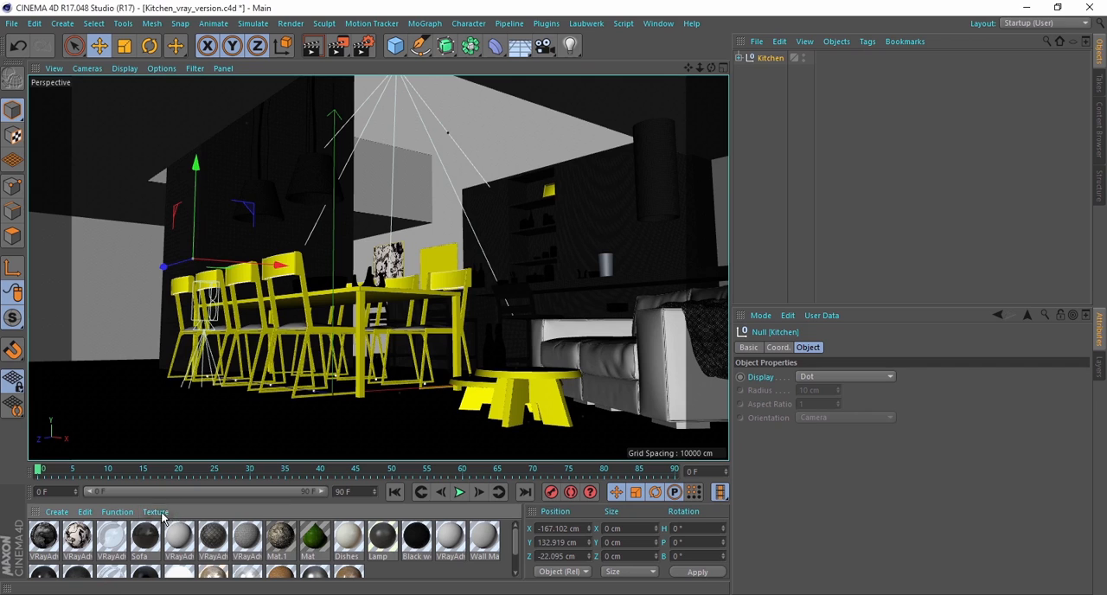
Step: Open the Texture Manager from the Material Manager's Texture menu
click(155, 511)
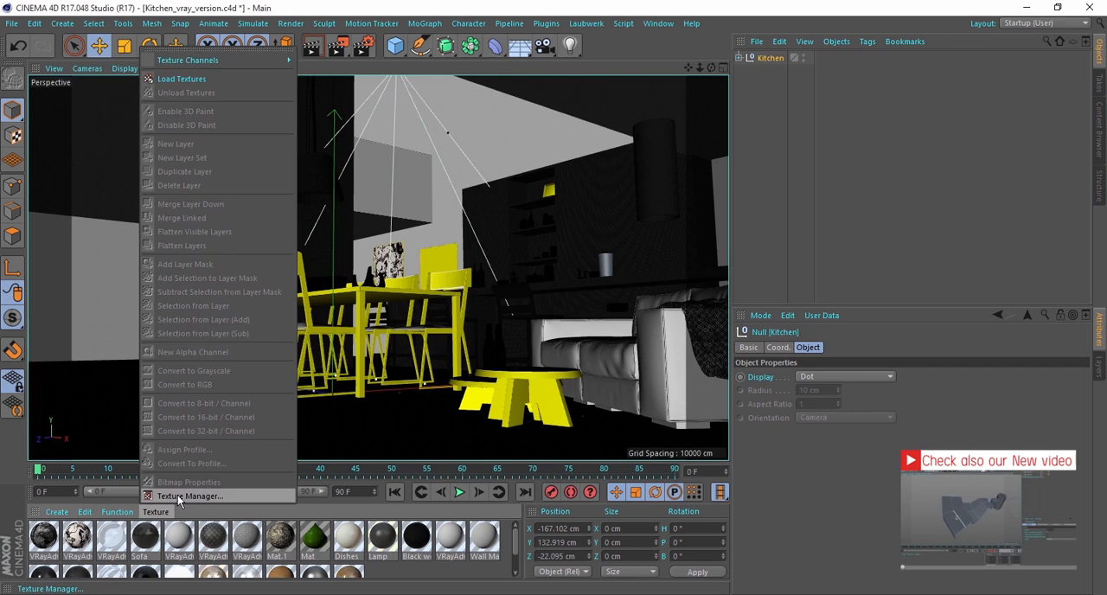
click(190, 495)
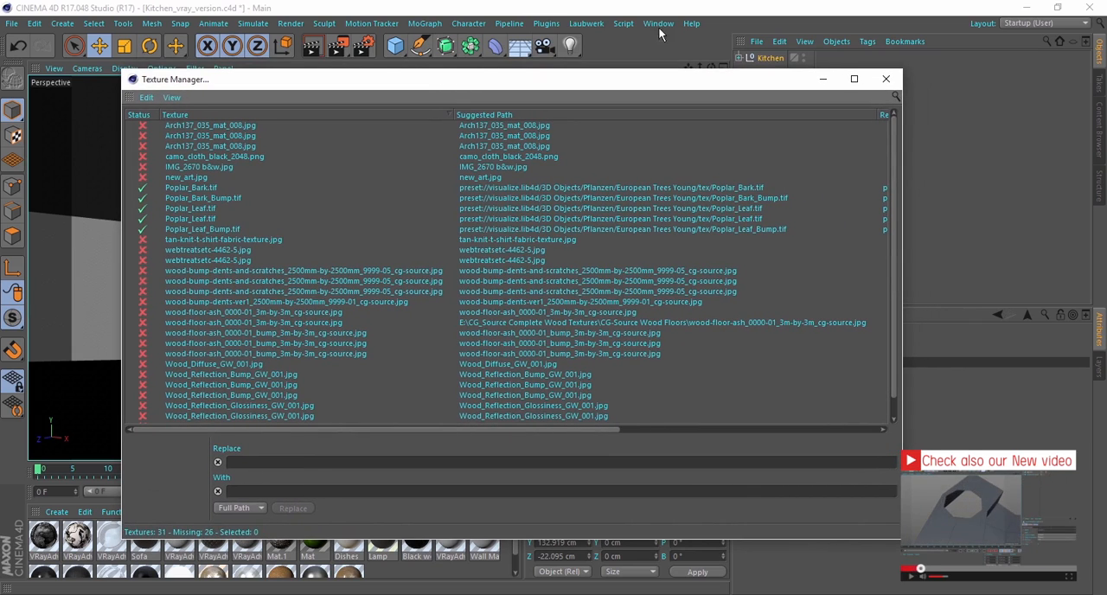
Step: Reposition the Texture Manager window and open its Edit menu
click(658, 24)
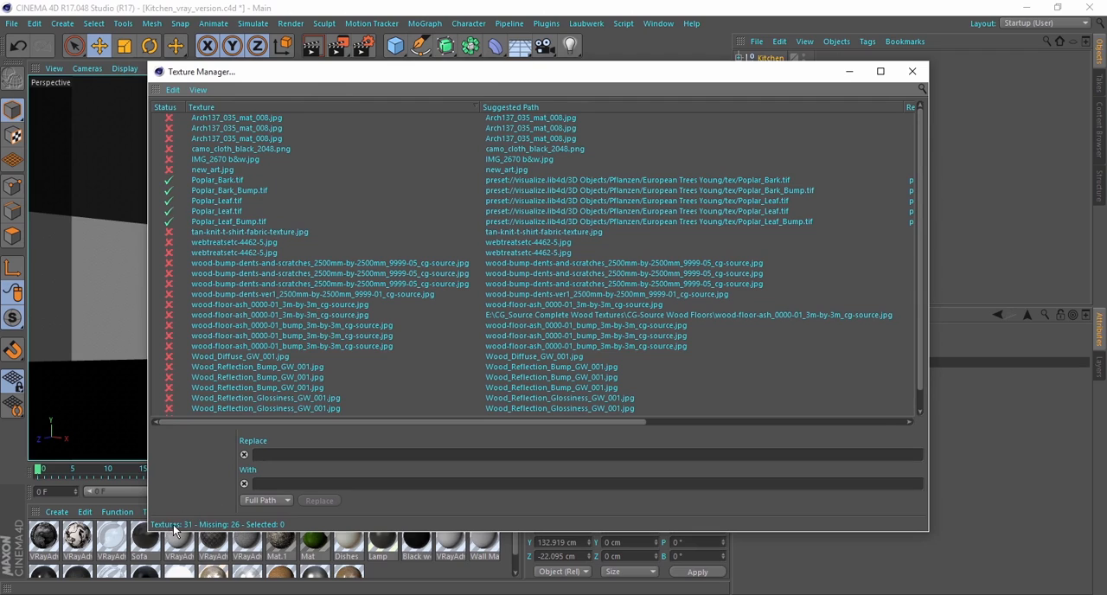
mouse_move(173, 530)
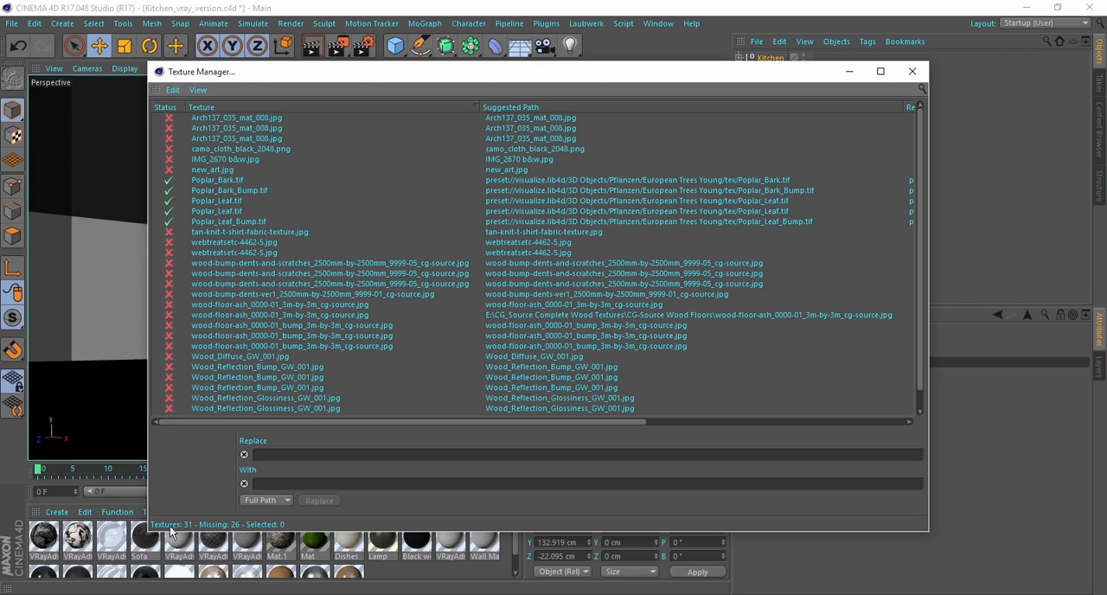
mouse_move(238, 532)
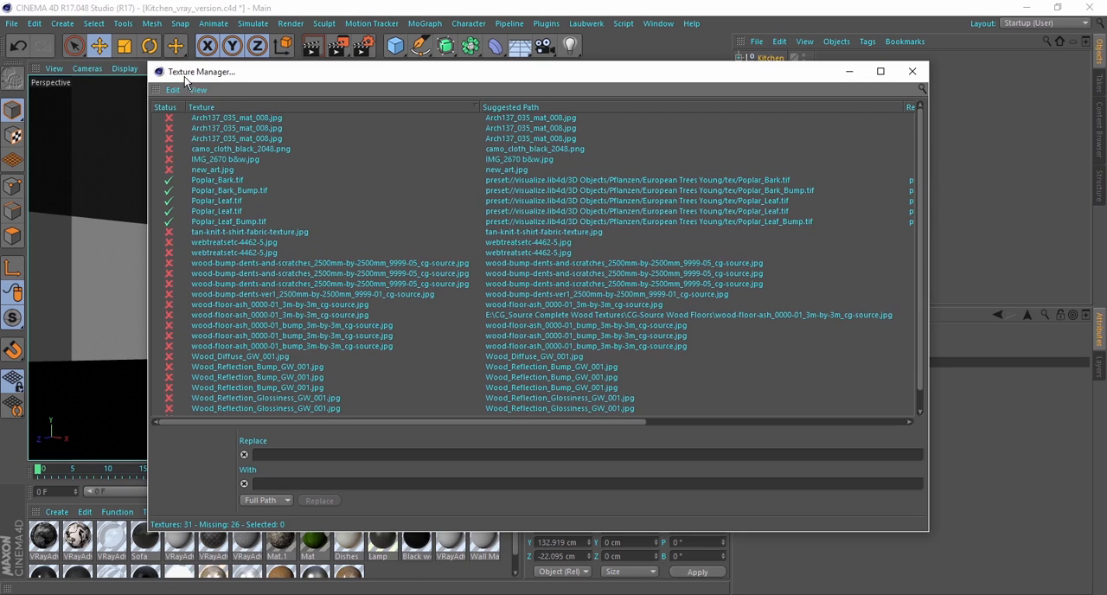
click(173, 89)
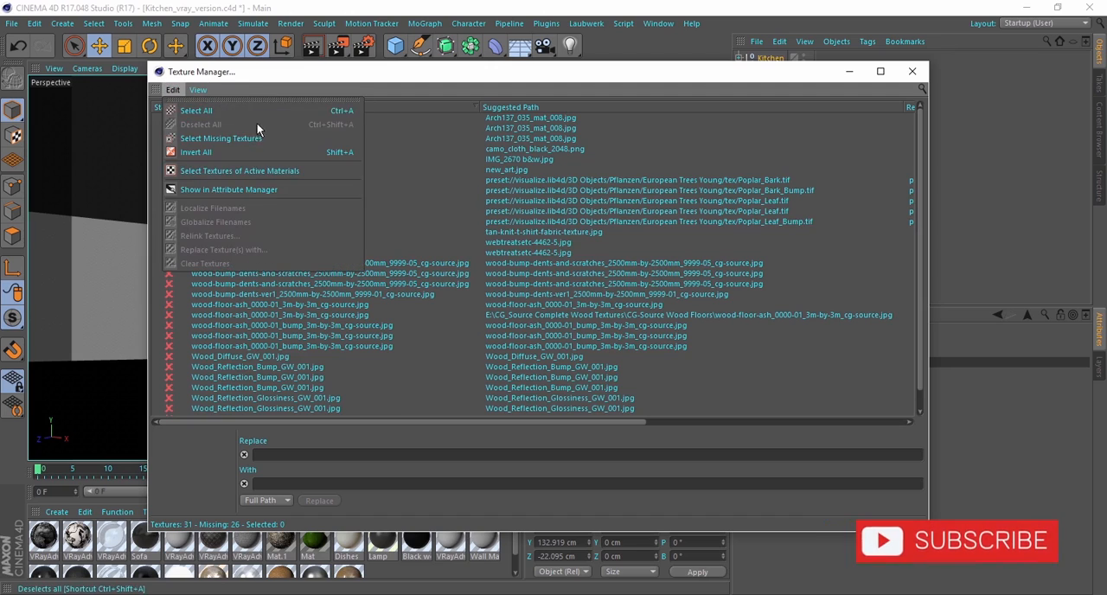
mouse_move(220, 138)
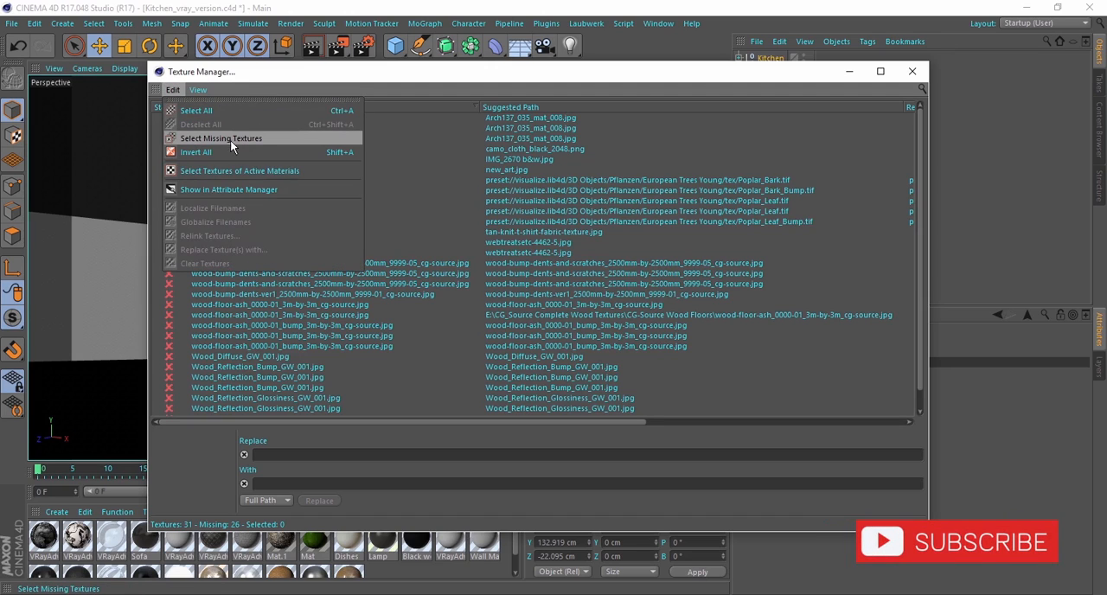
Step: Select all 26 missing textures via Select Missing Textures, then reopen Edit
click(221, 138)
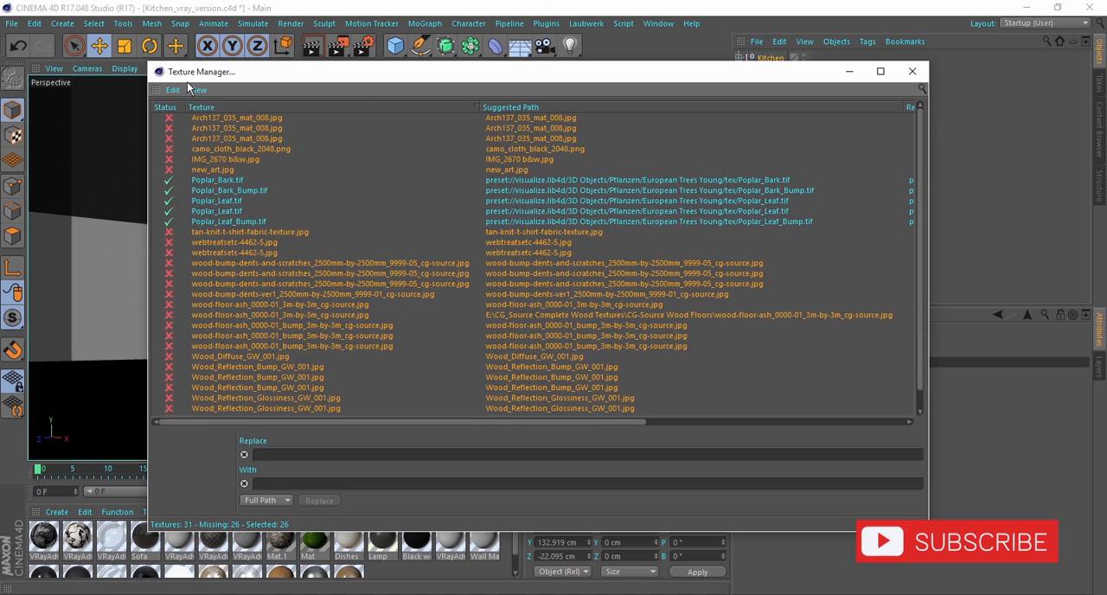
click(172, 90)
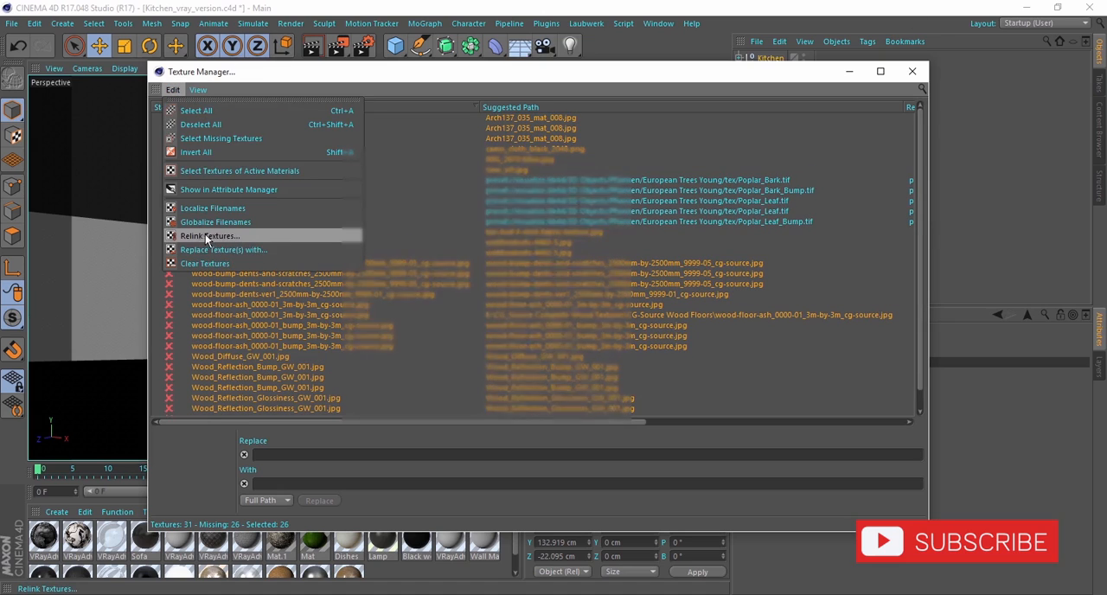
Step: Relink the selected textures to the desktop tex folder, leaving none missing
click(209, 235)
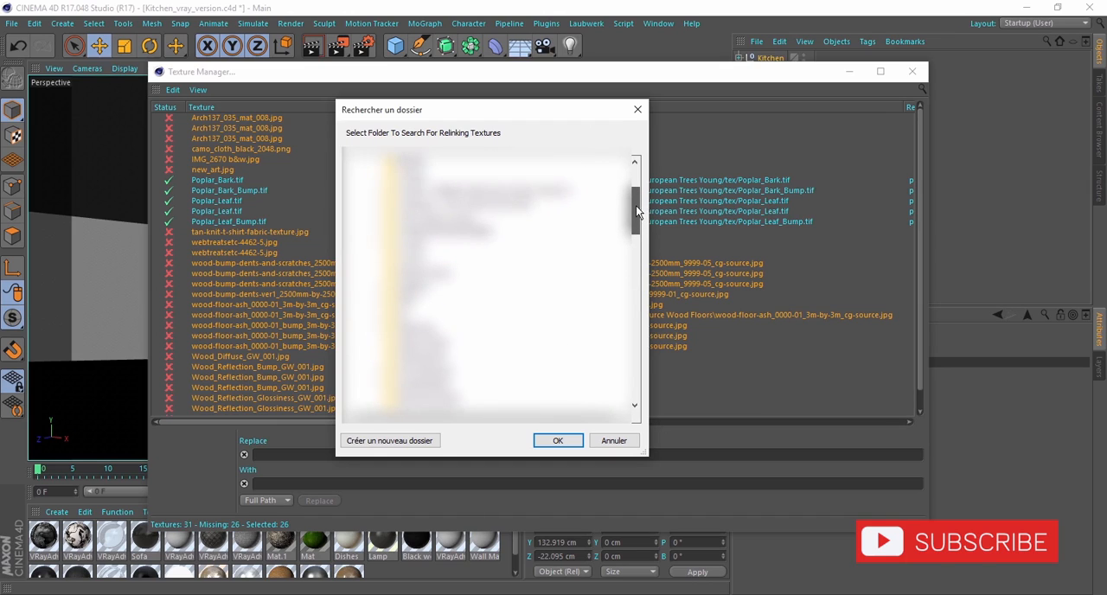
scroll(down, 3)
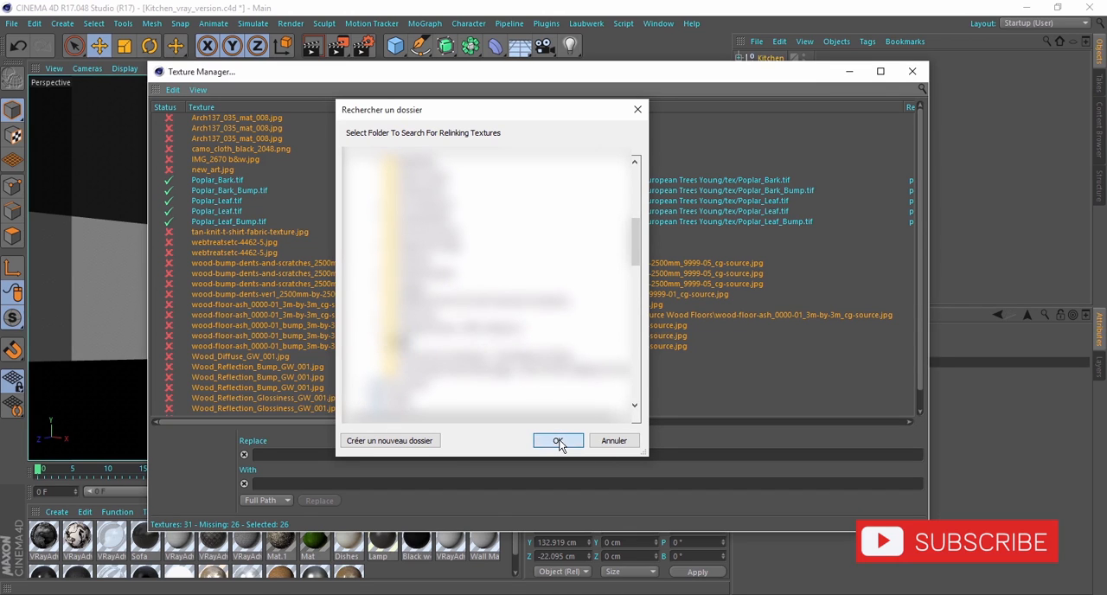
click(558, 440)
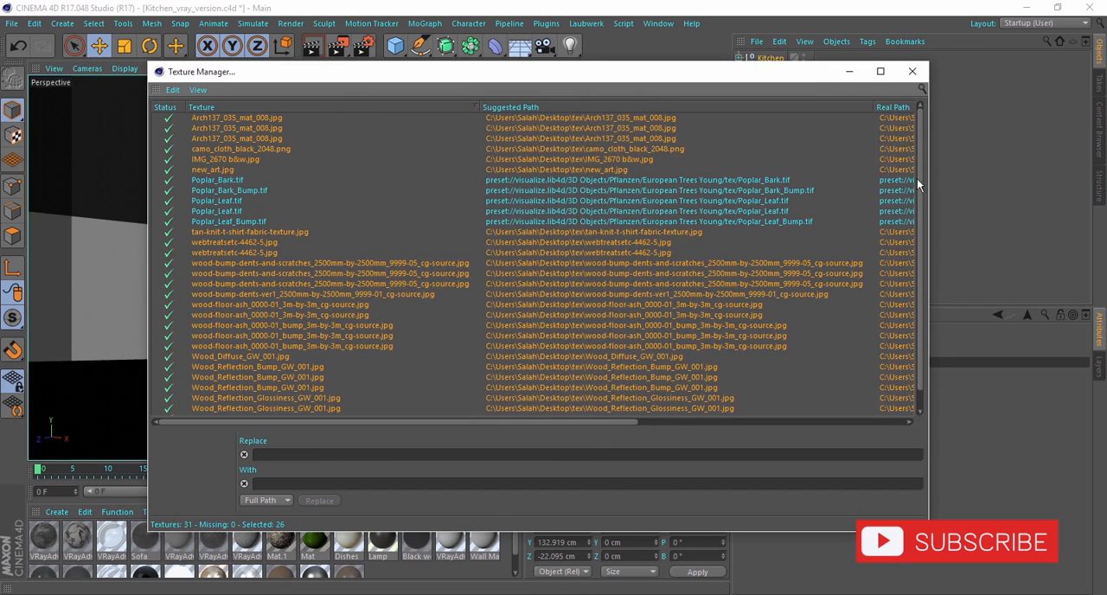
scroll(down, 3)
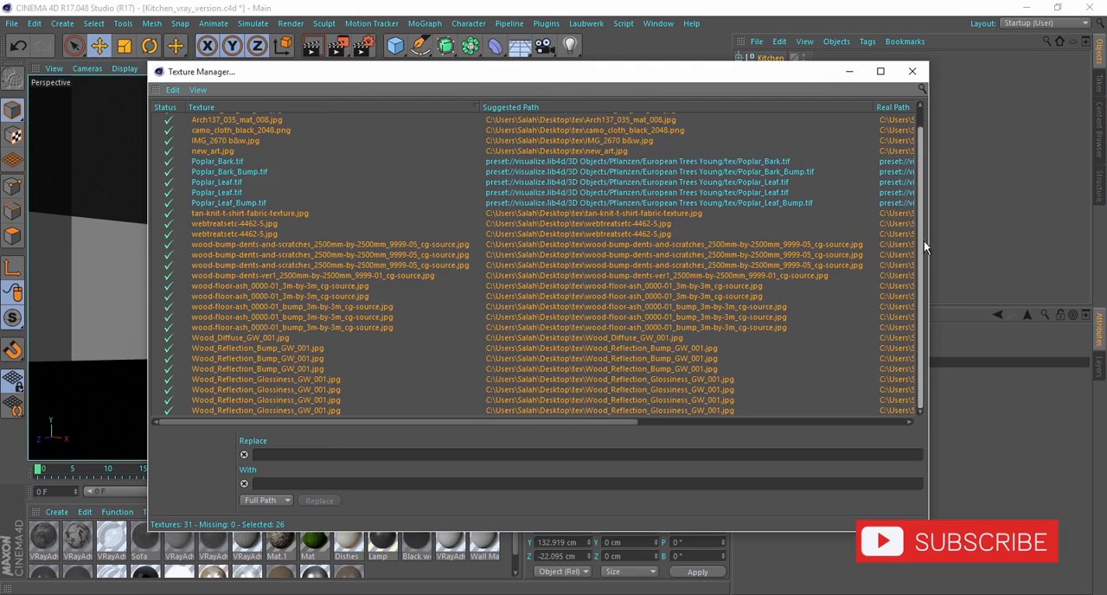